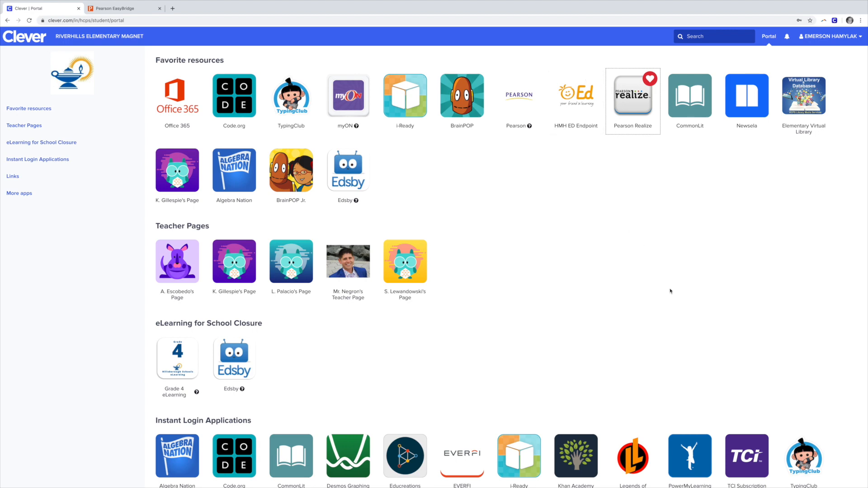
mouse_move(652, 294)
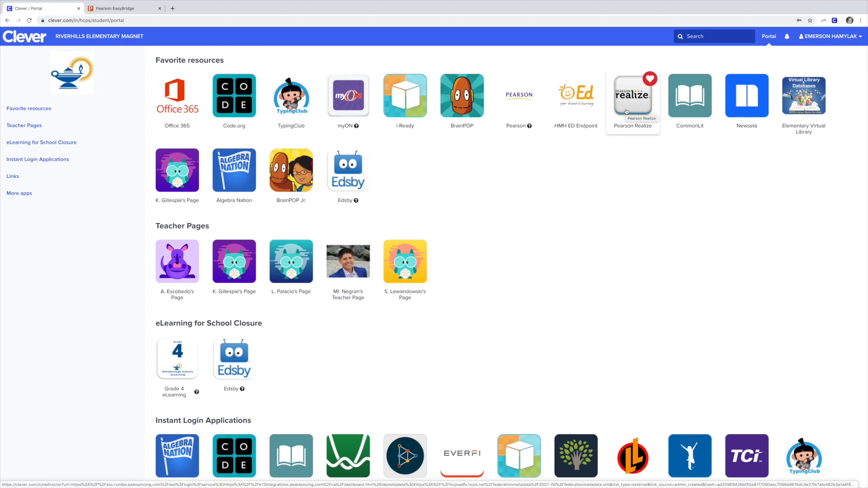
Launch the Pearson Realize tile from Clever's Favorite resources.
left_click(632, 96)
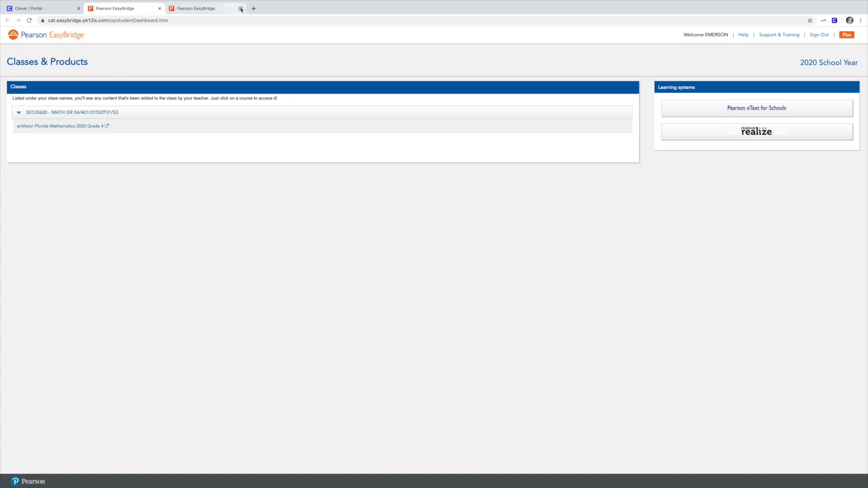
Close the duplicate Pearson EasyBridge browser tab.
left_click(240, 9)
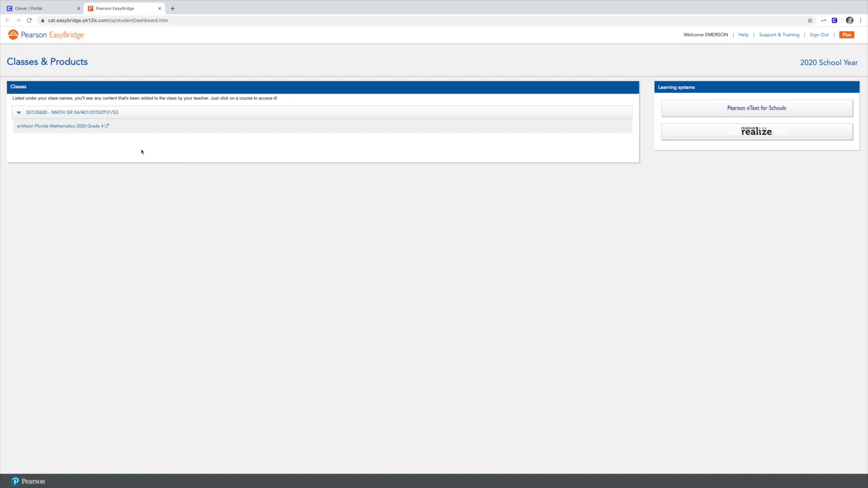
mouse_move(106, 137)
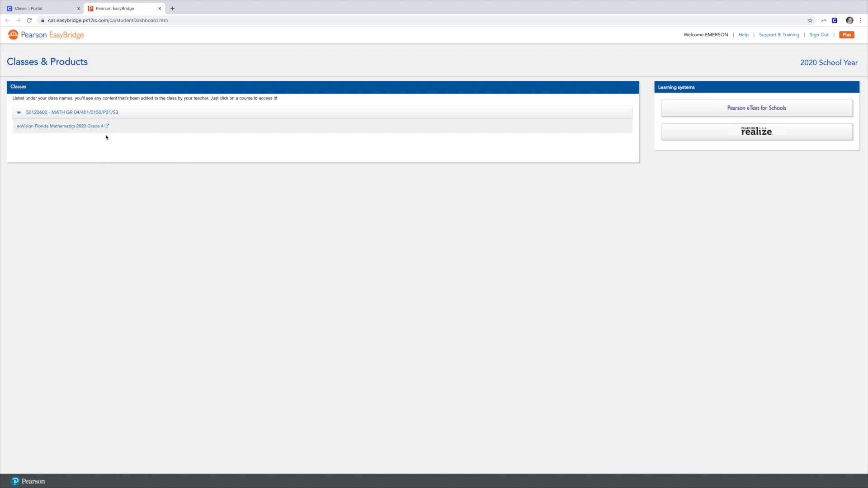
mouse_move(844, 173)
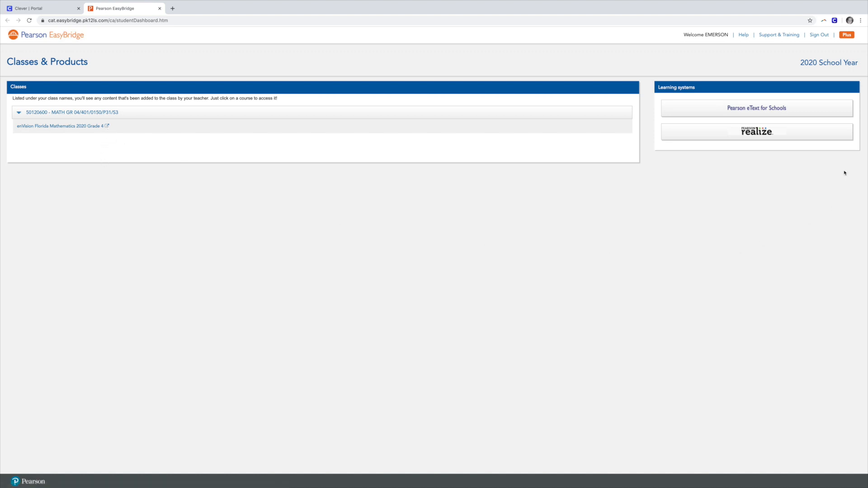
Open the Pearson Realize home page for enVision Florida Mathematics Grade 4.
left_click(756, 132)
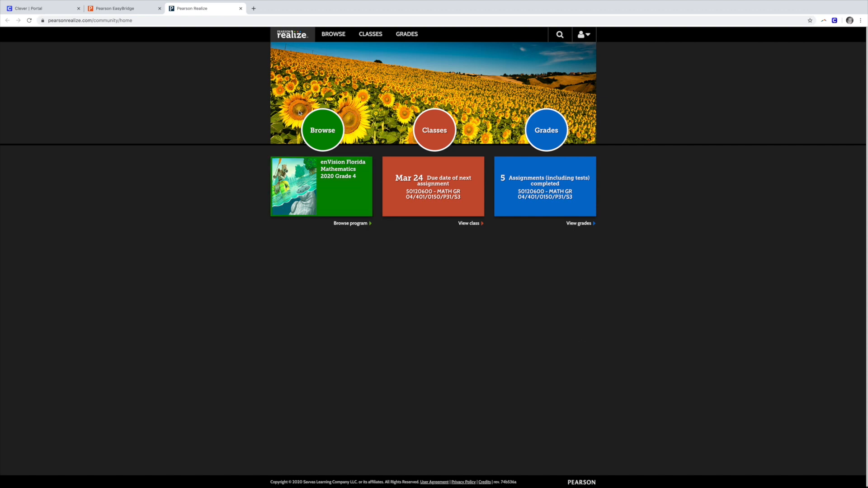
mouse_move(341, 185)
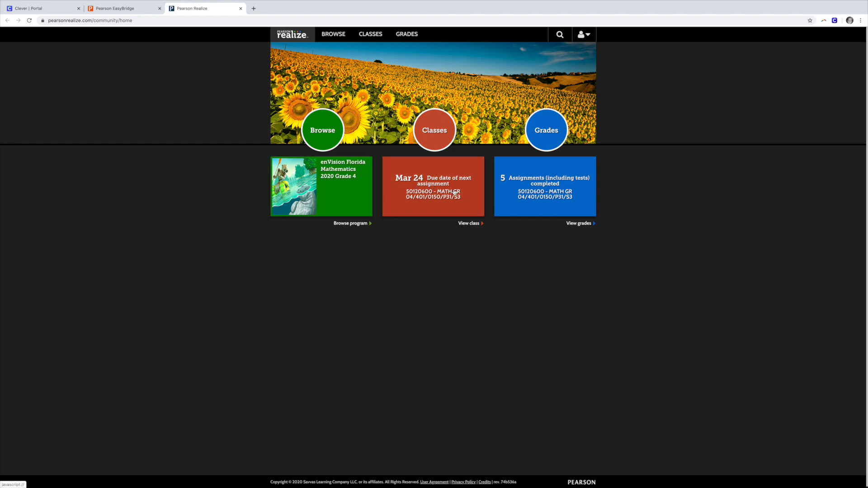
mouse_move(564, 168)
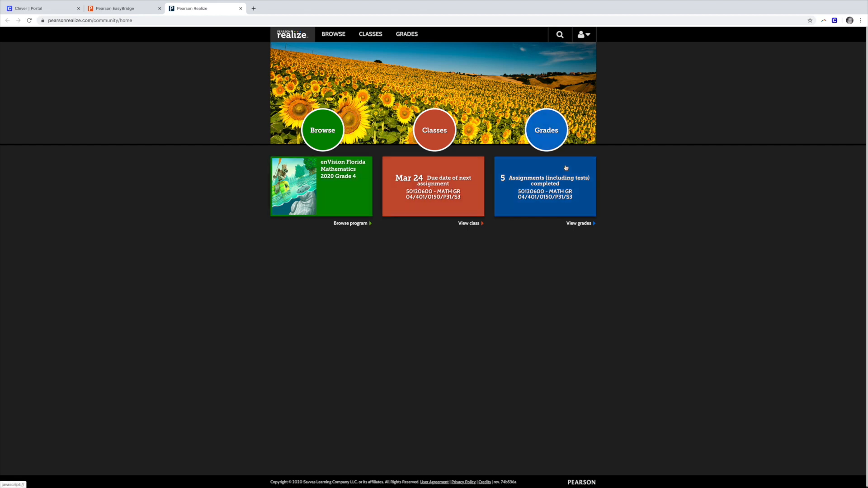
mouse_move(562, 187)
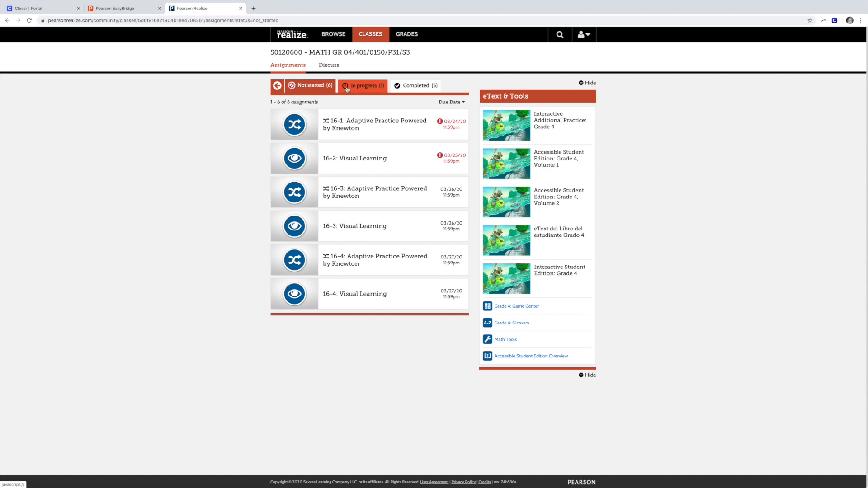
Open the 16-4: Visual Learning assignment from the Not started list.
left_click(416, 85)
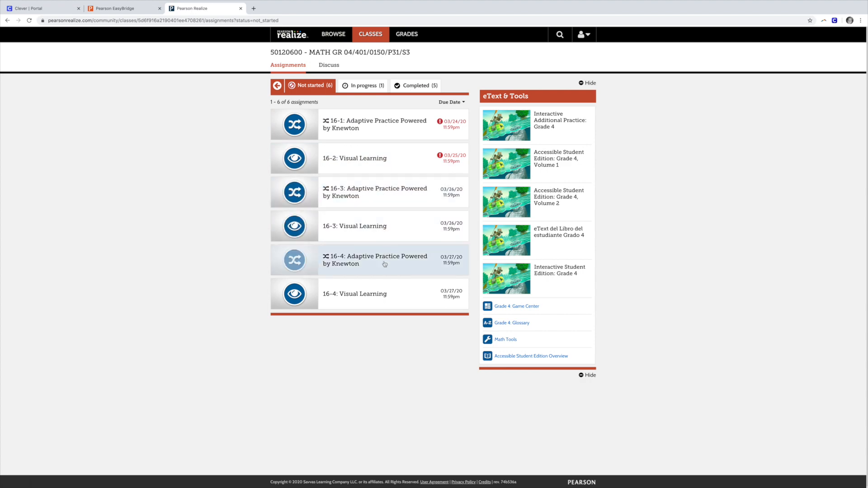
left_click(355, 294)
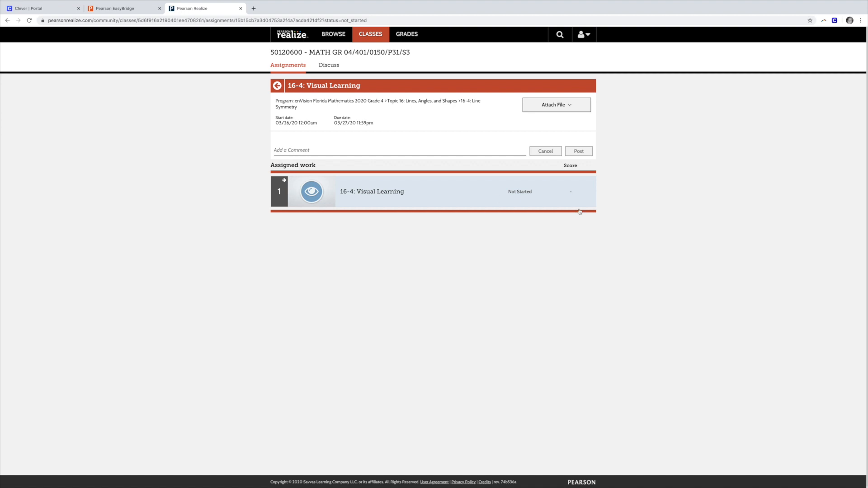
mouse_move(395, 197)
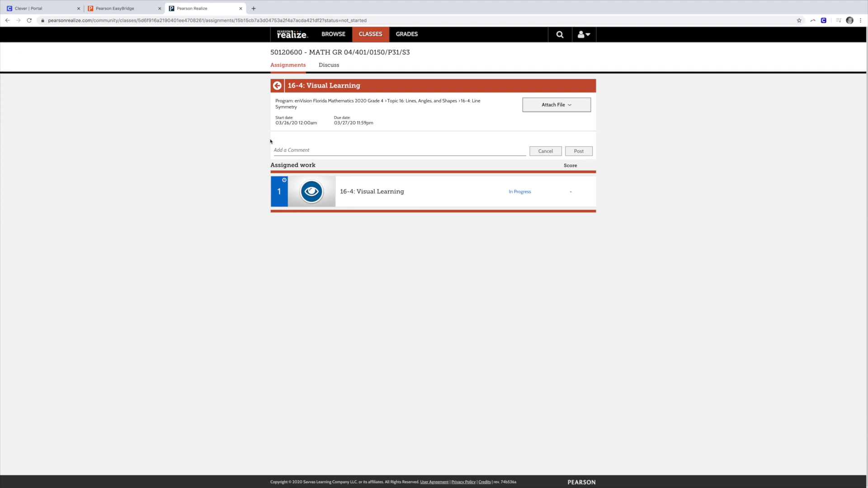
Return to the assignment list, check In progress, then view Completed (5).
left_click(277, 85)
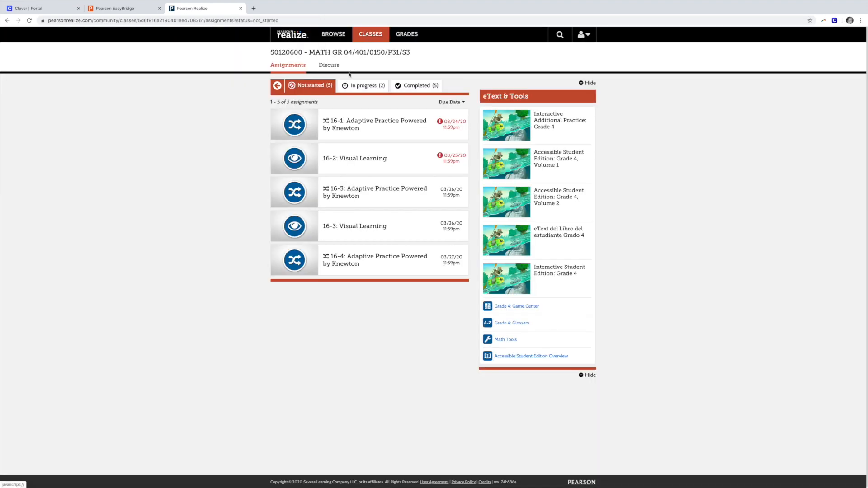
left_click(364, 85)
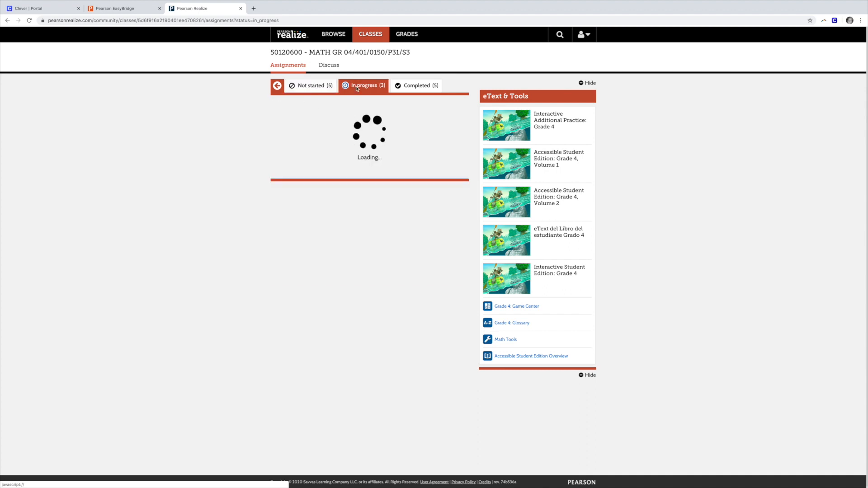
left_click(366, 85)
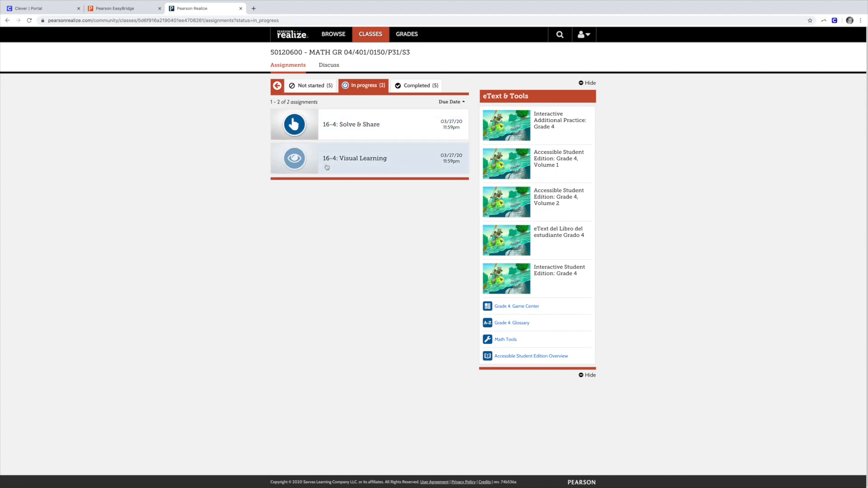
mouse_move(358, 172)
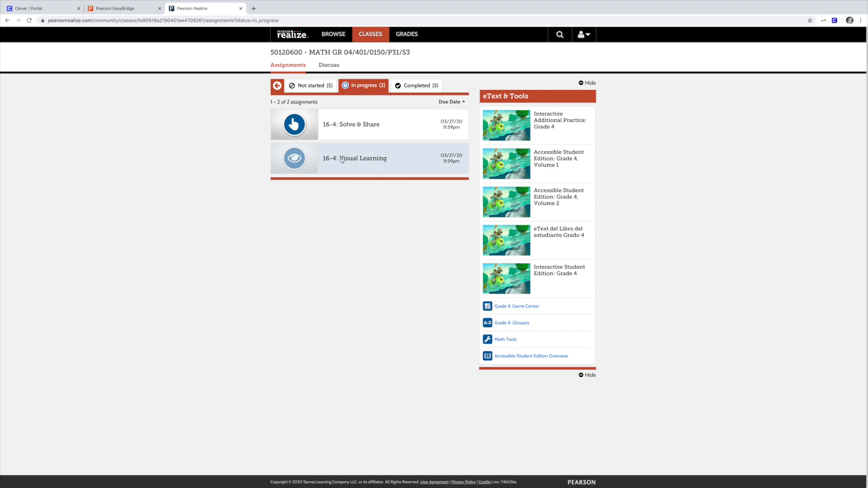
left_click(419, 86)
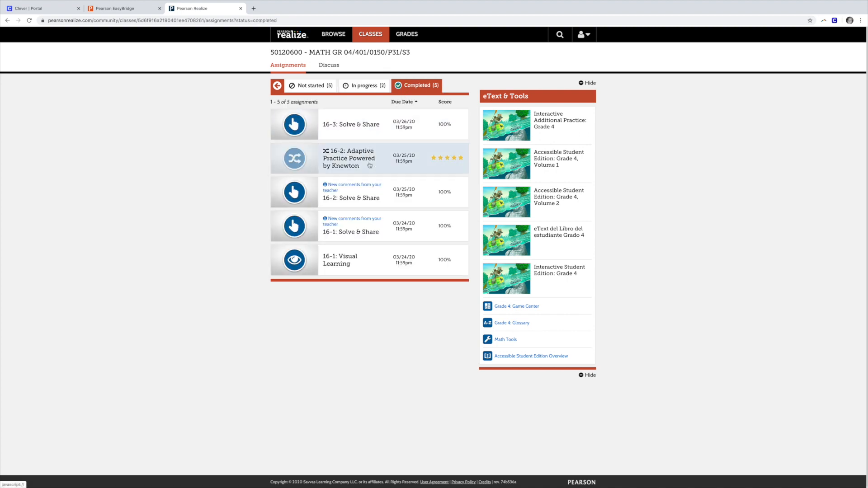
mouse_move(379, 271)
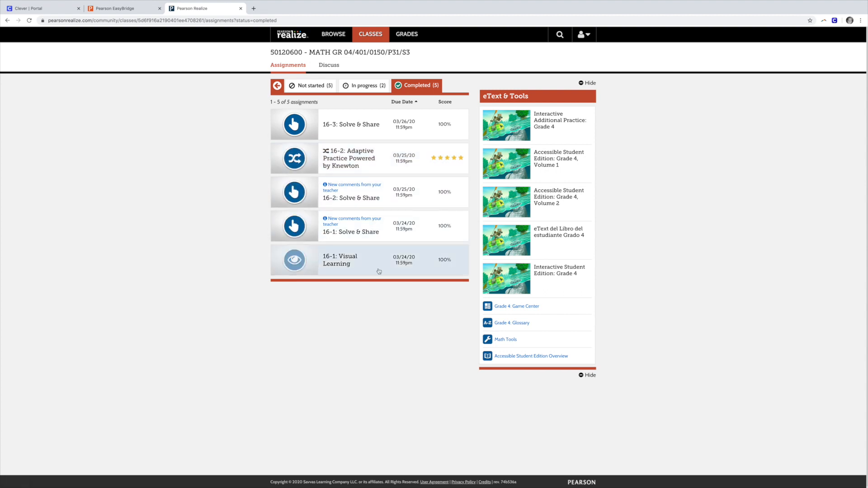
mouse_move(449, 247)
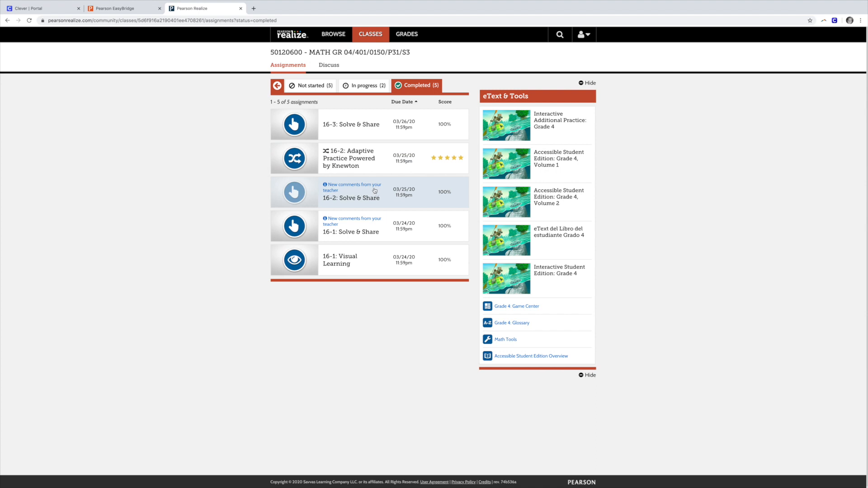
View the 16-2 comment, visit Discuss, then list the In progress assignments.
left_click(350, 194)
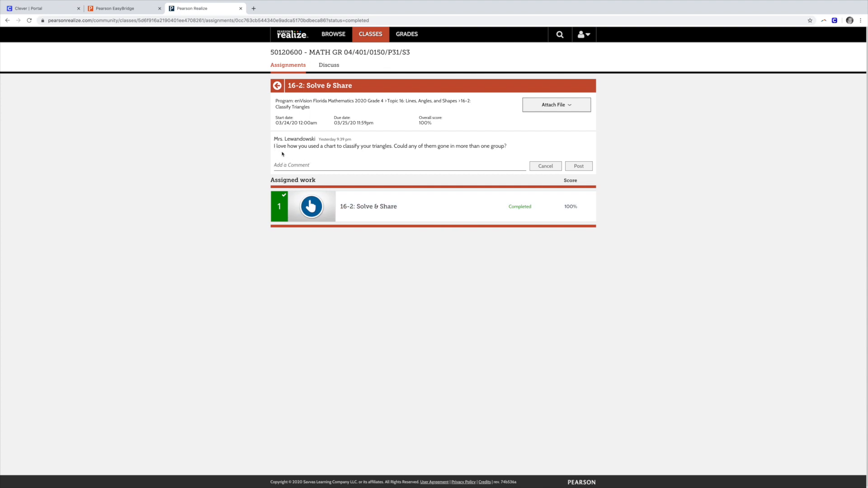
mouse_move(508, 153)
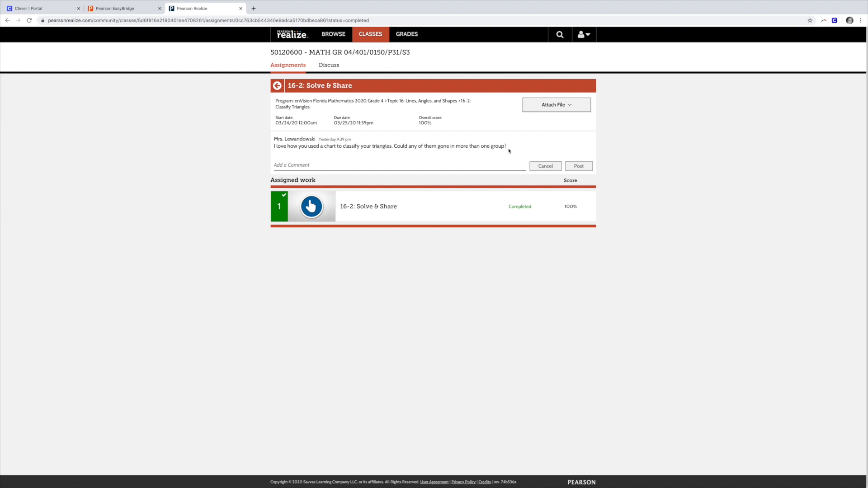
left_click(328, 65)
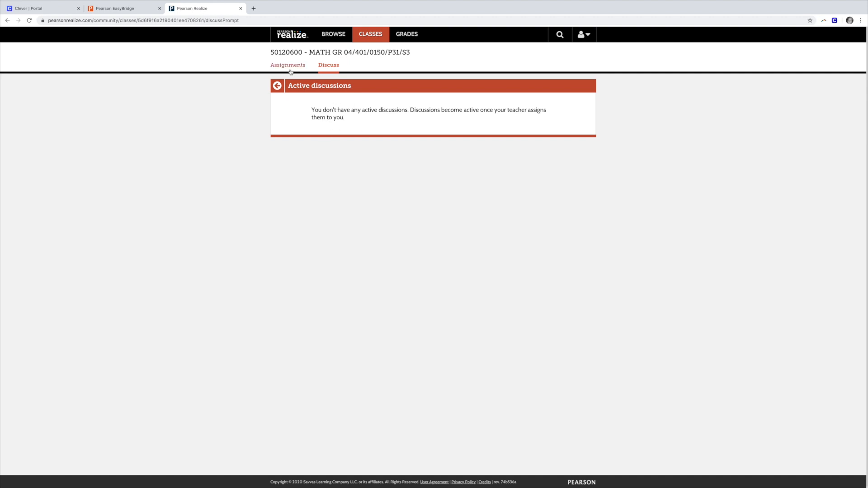
left_click(288, 64)
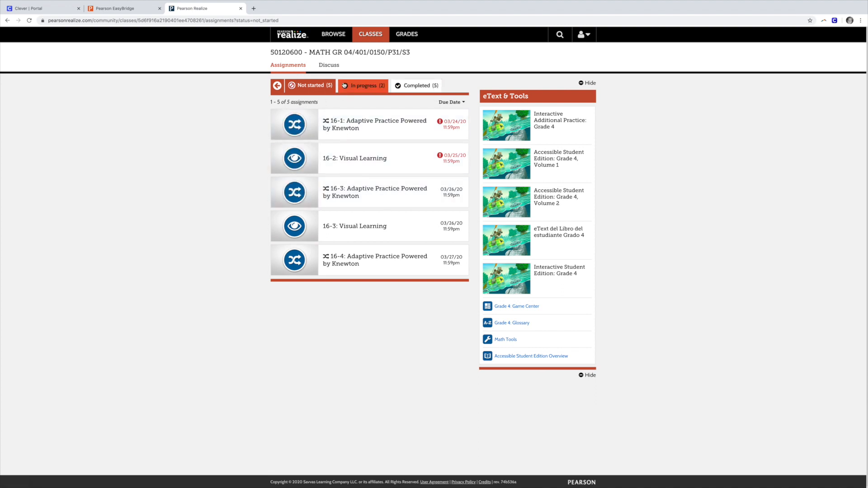
left_click(311, 86)
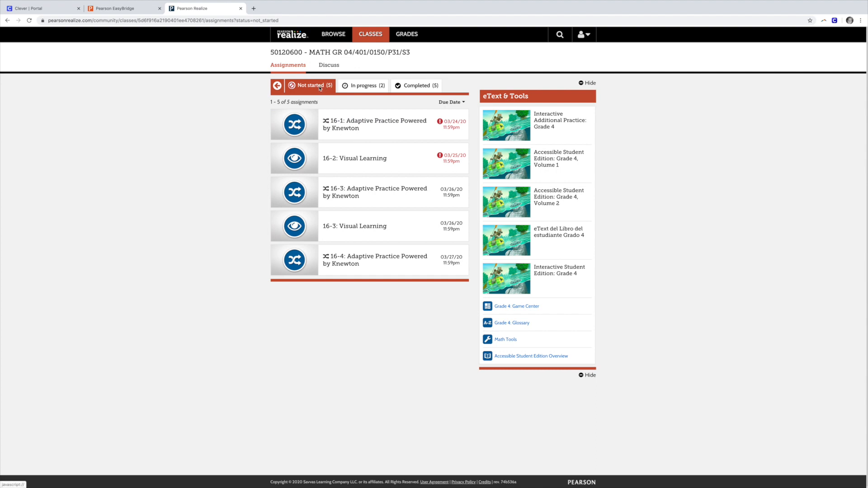
mouse_move(360, 193)
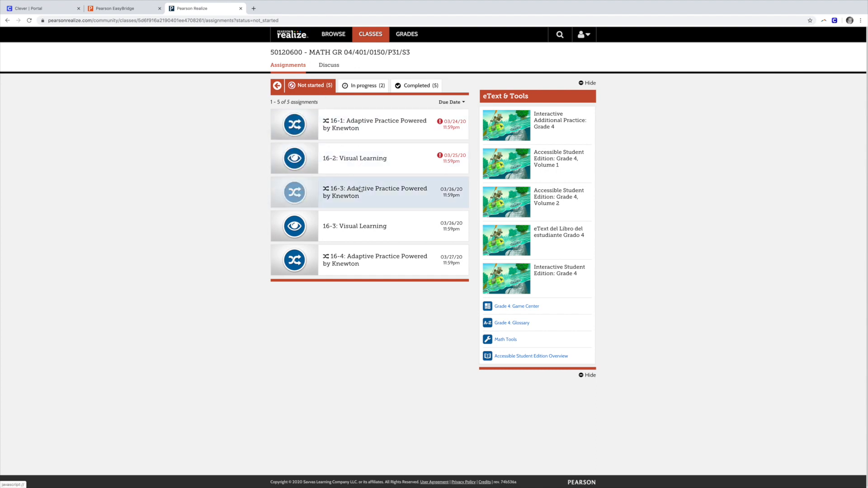
left_click(354, 226)
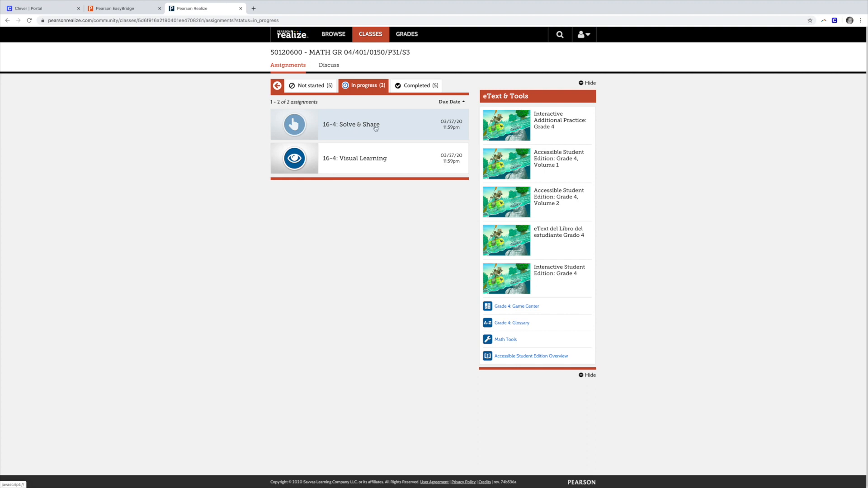
Open 16-4: Solve & Share and add a text box reading 'square'.
left_click(351, 124)
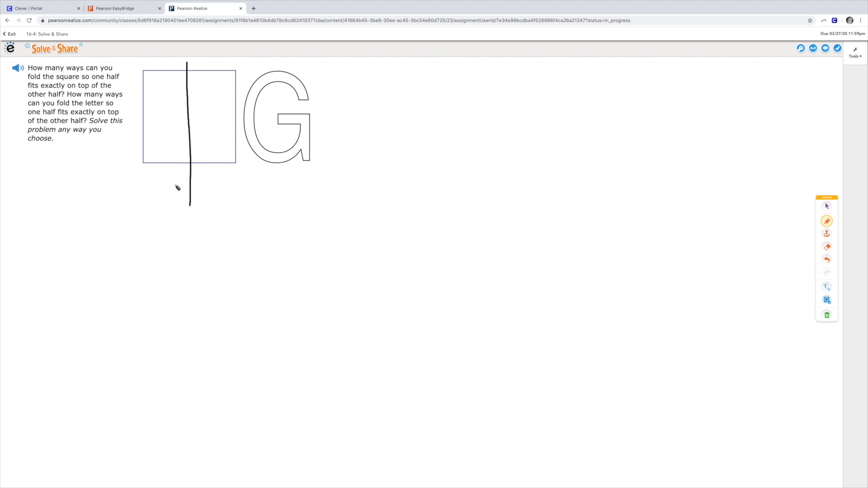
left_click(826, 286)
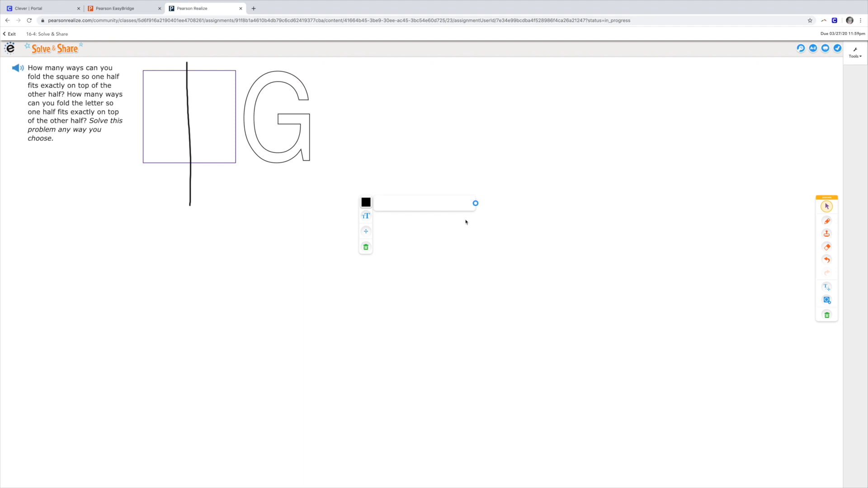
type("square")
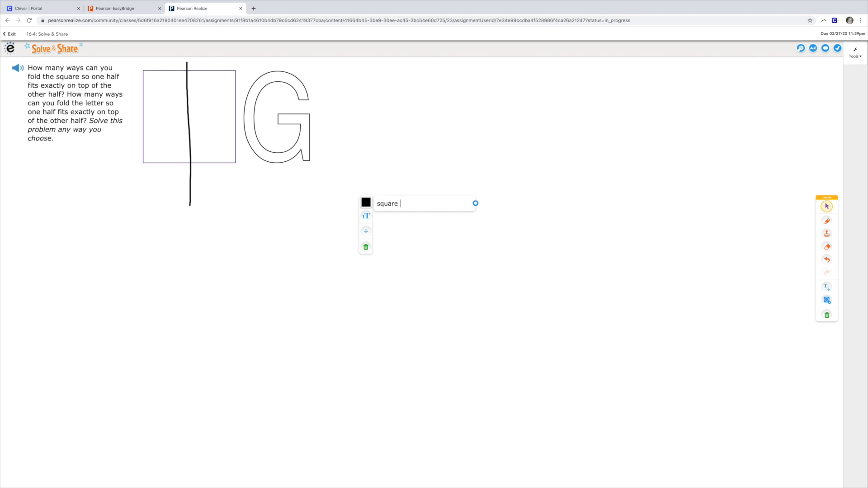
mouse_move(709, 175)
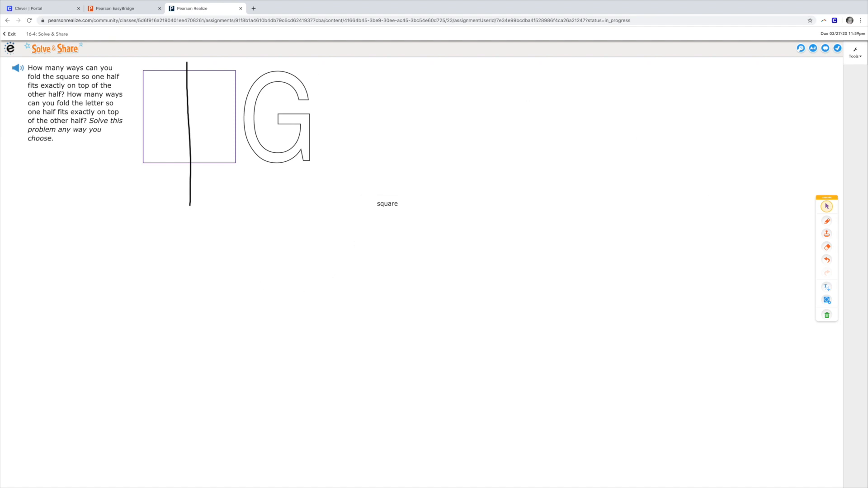
mouse_move(467, 112)
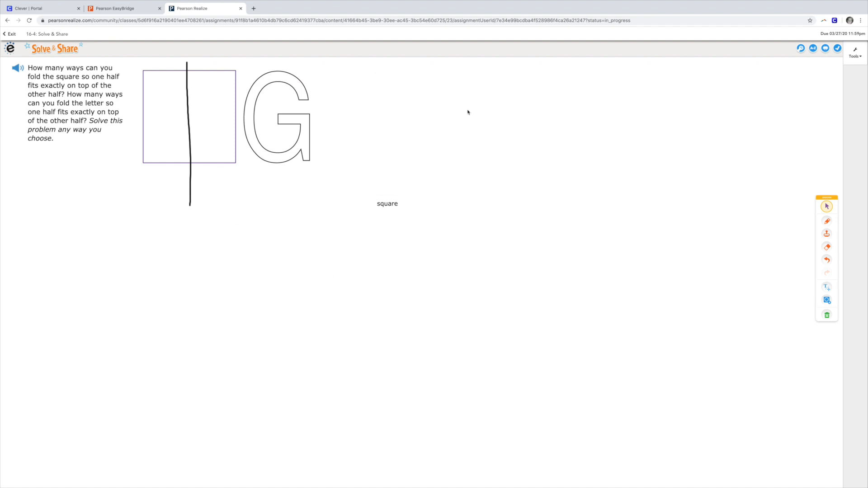
mouse_move(732, 114)
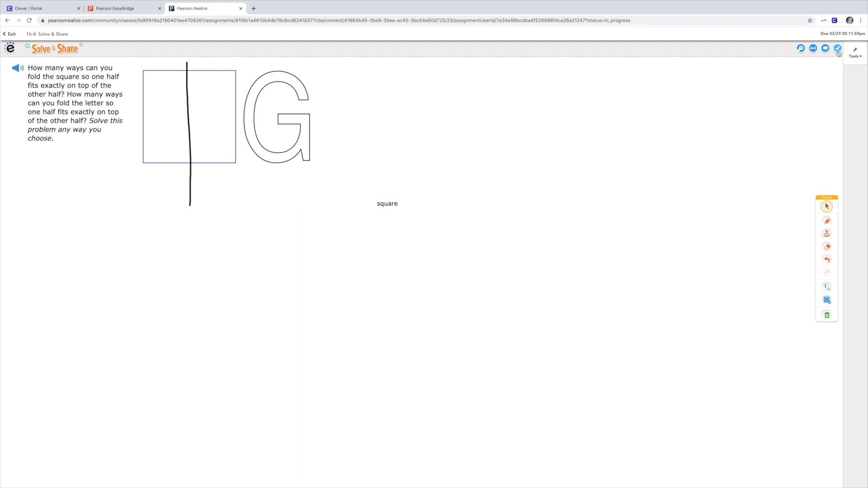
Turn in the 16-4: Solve & Share work and confirm the submission.
left_click(838, 48)
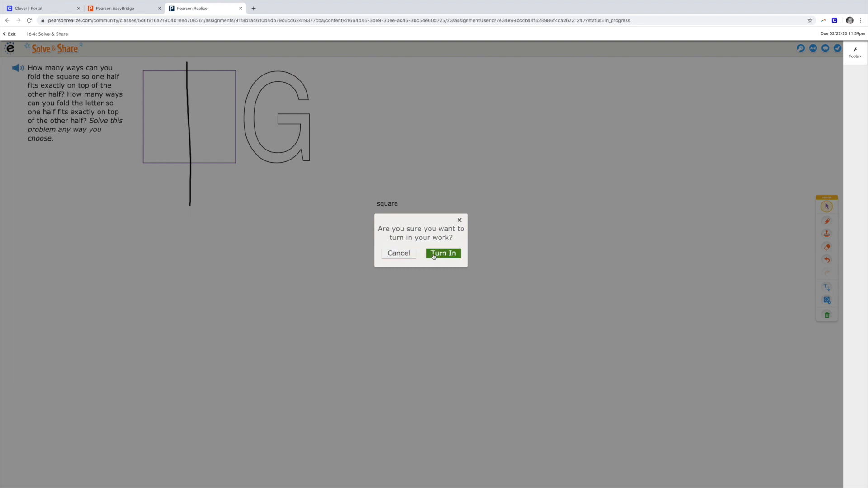
left_click(443, 253)
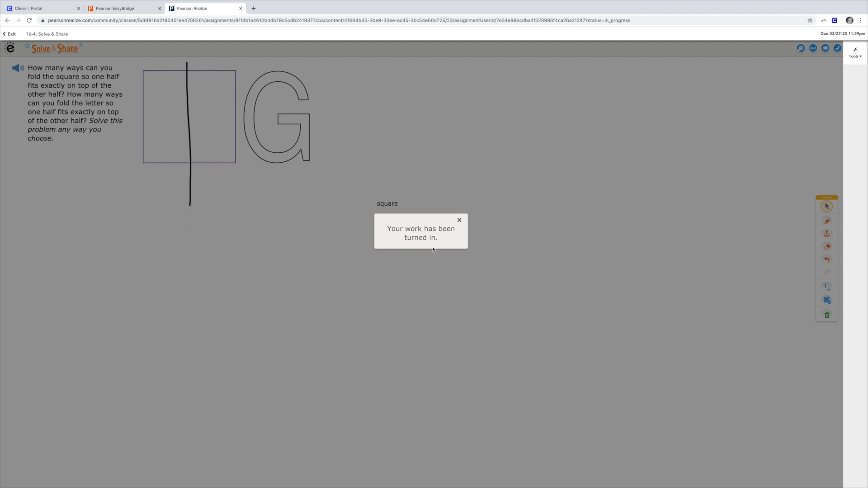
mouse_move(446, 242)
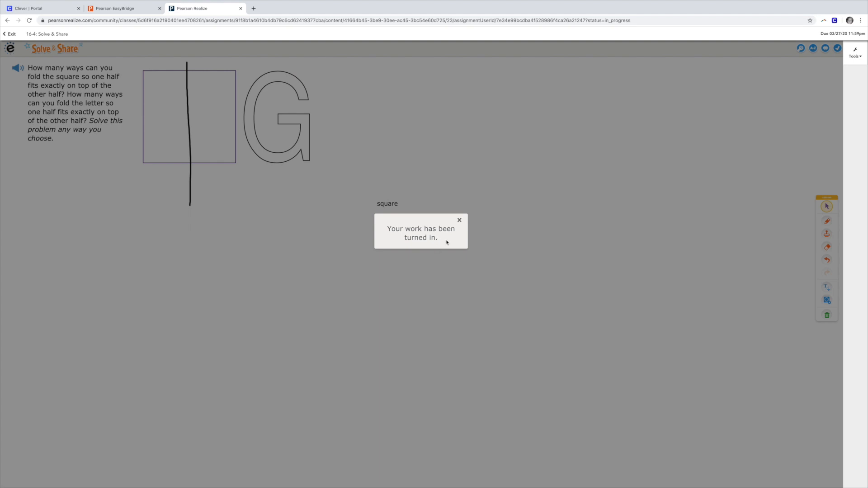
mouse_move(219, 77)
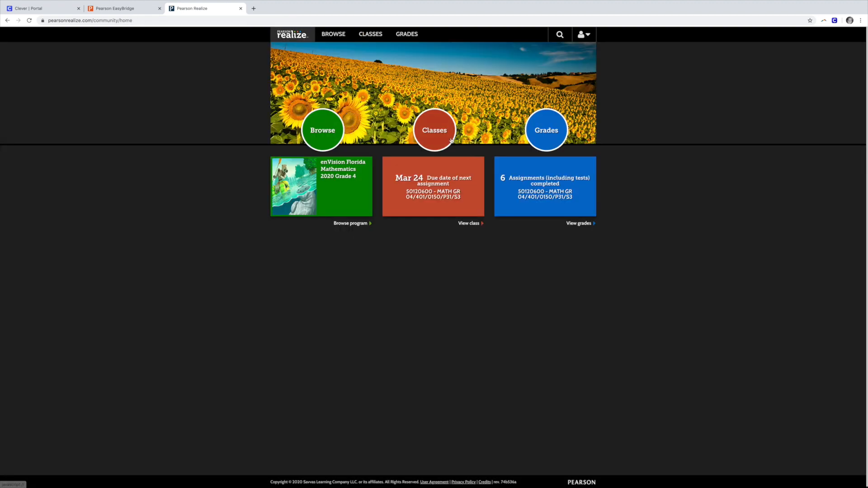
Verify 16-4: Solve & Share at 100% under Completed (6), then view Not started.
left_click(434, 130)
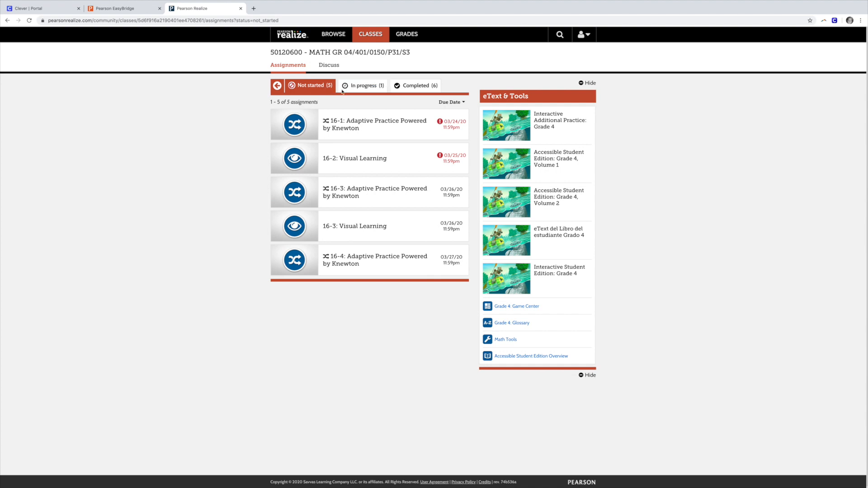
left_click(415, 86)
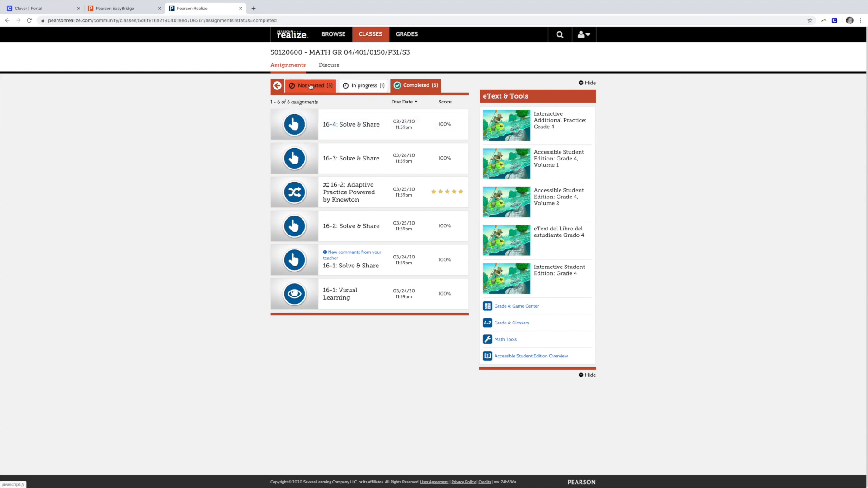
left_click(311, 85)
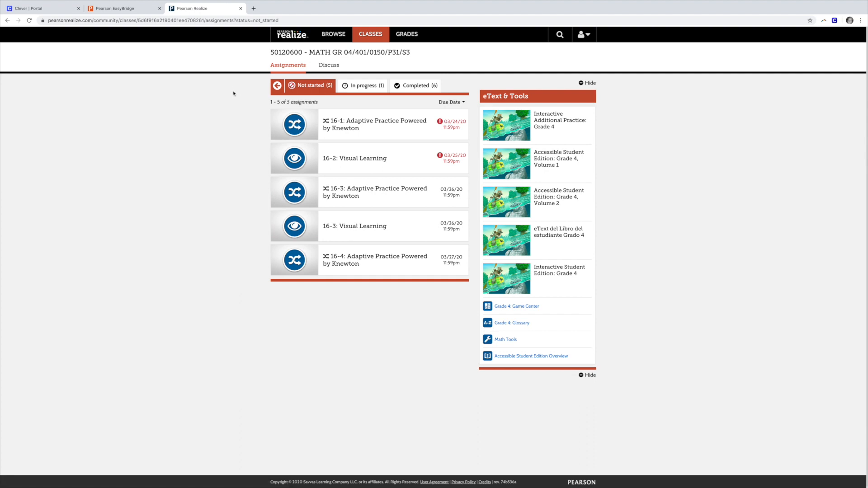
mouse_move(232, 93)
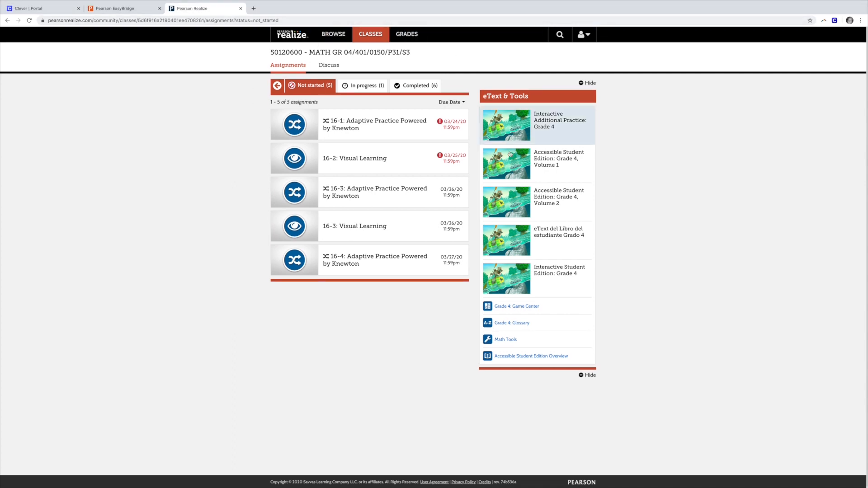
mouse_move(245, 177)
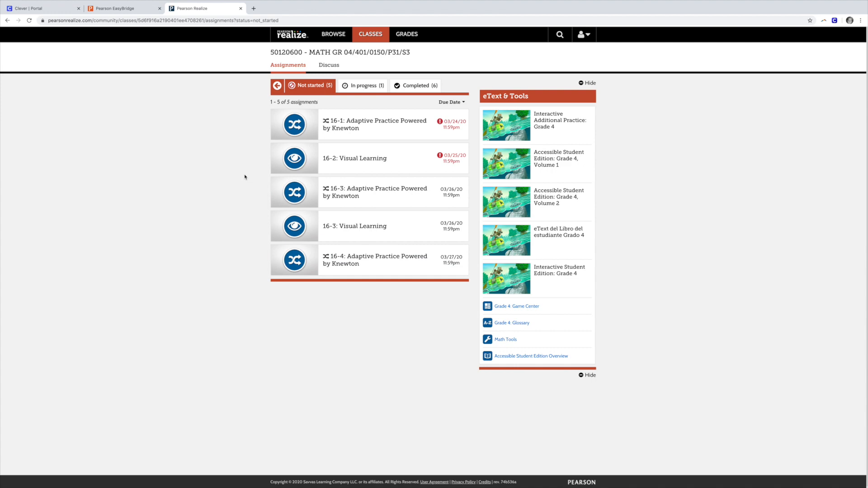